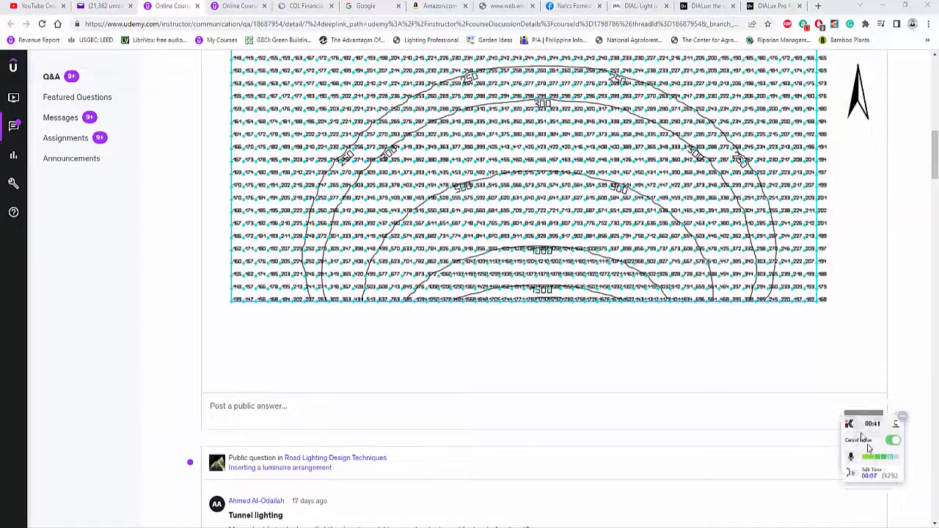
Step: Scroll through the documentation and dismiss the Pro Feature notice
scroll("up", 3)
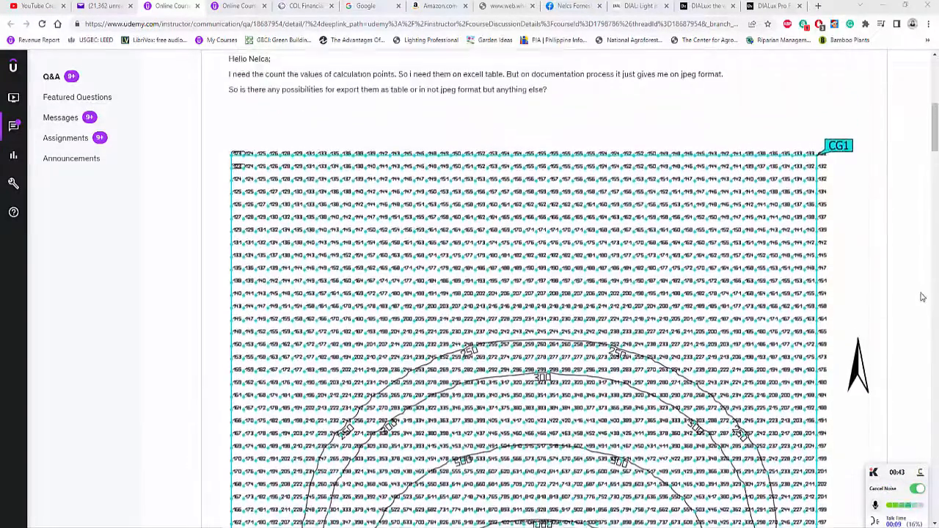
scroll("up", 3)
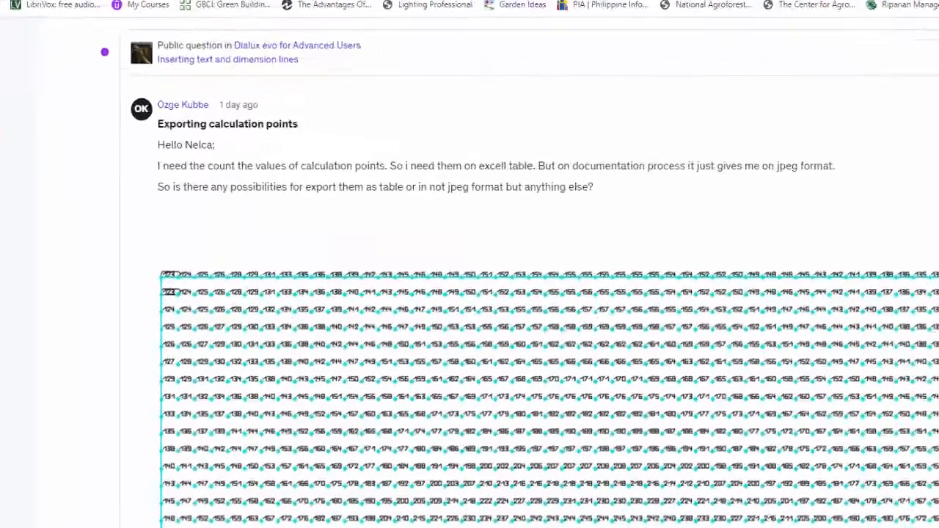
scroll("down", 3)
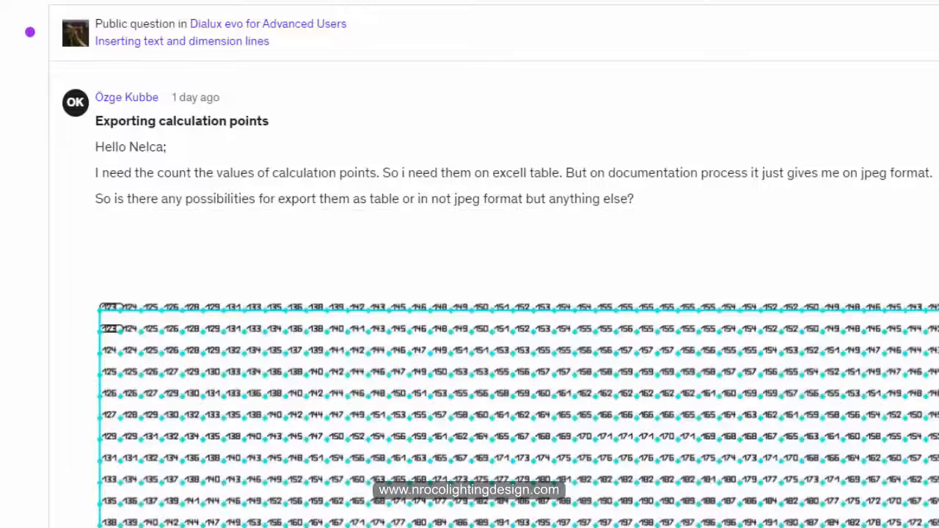
scroll("down", 3)
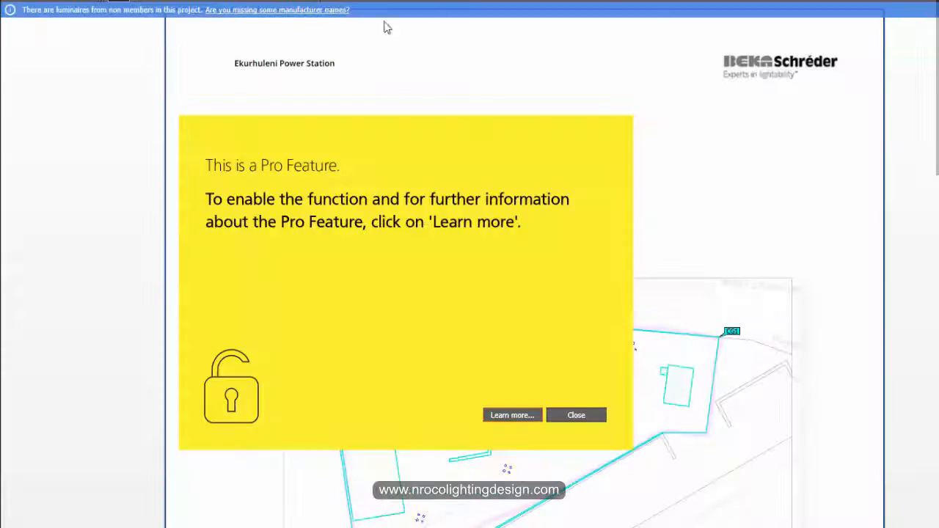
left_click(576, 415)
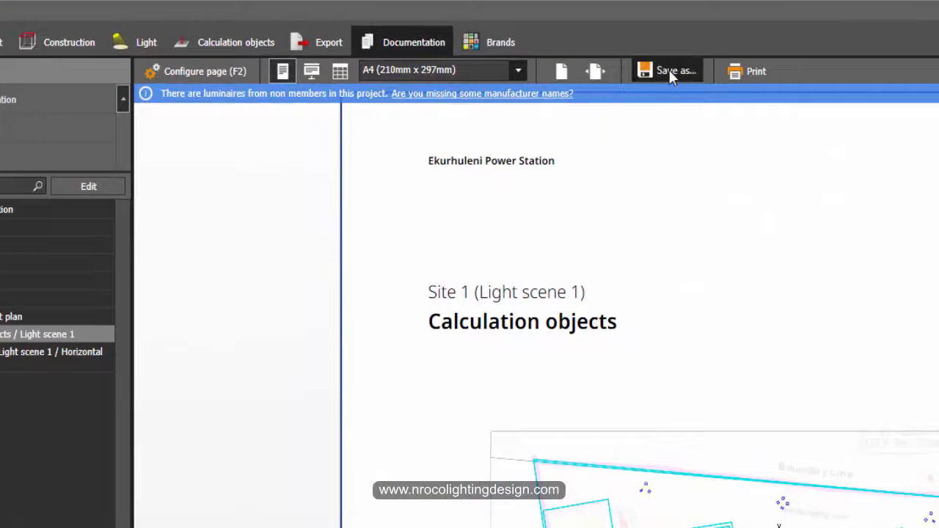
Step: Try saving the documentation as an Excel spreadsheet and open the Pro Feature's Learn more page
left_click(666, 70)
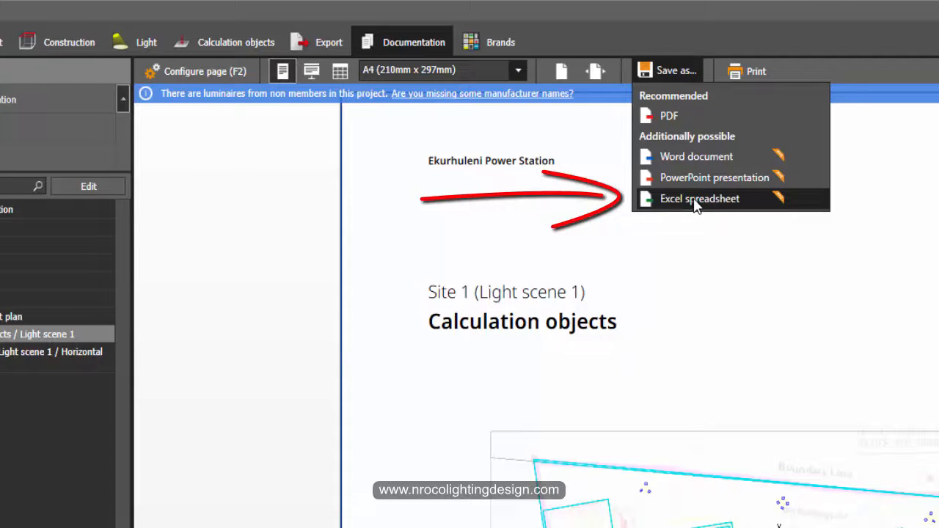
left_click(700, 199)
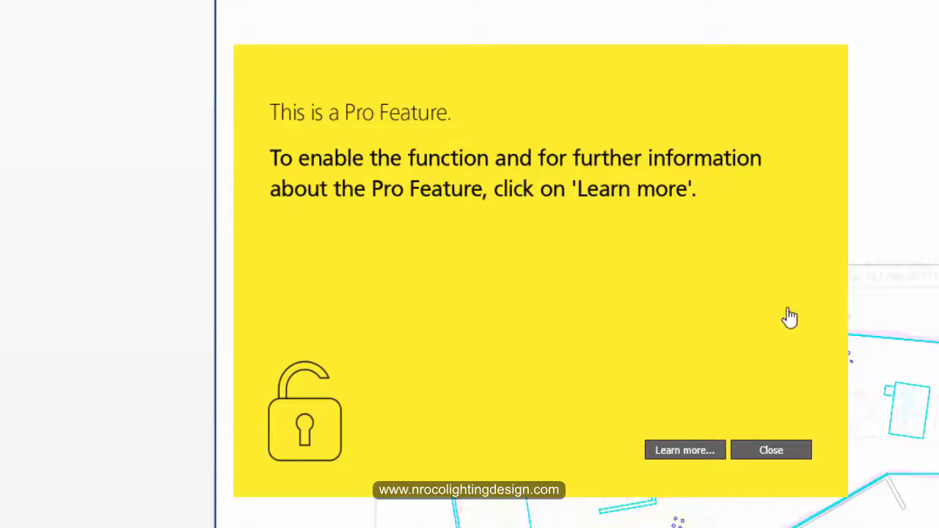
left_click(684, 450)
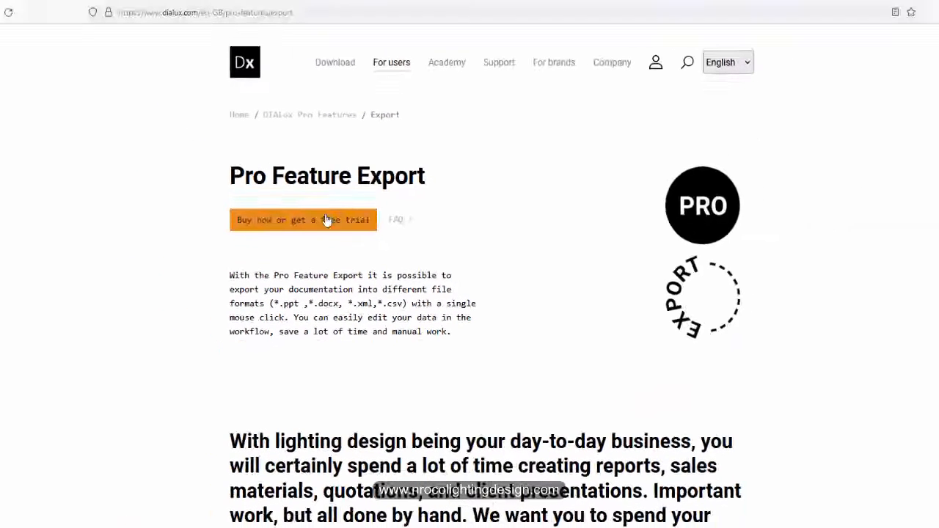
mouse_move(496, 233)
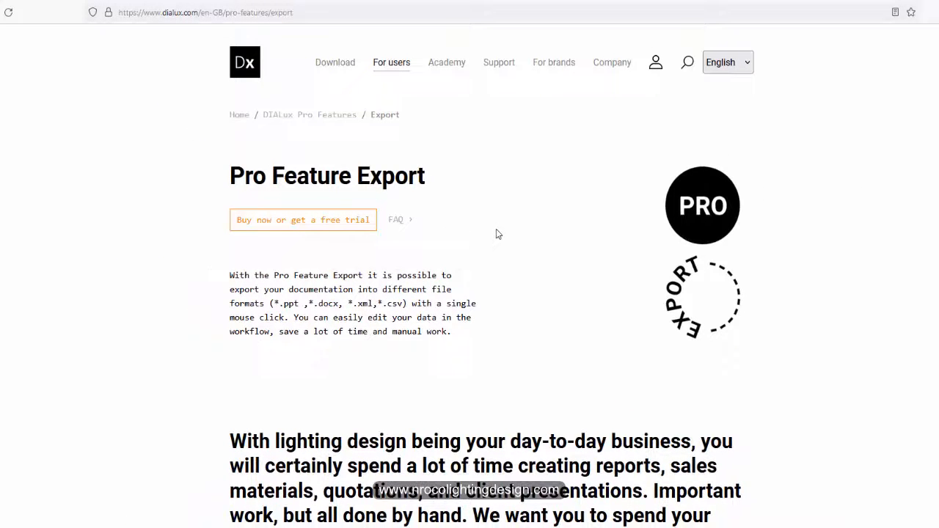
mouse_move(628, 192)
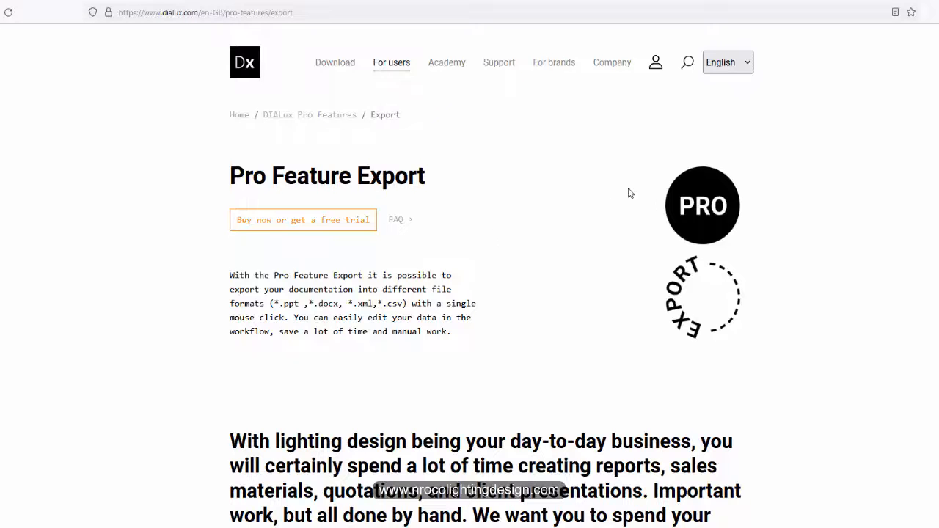
scroll("down", 3)
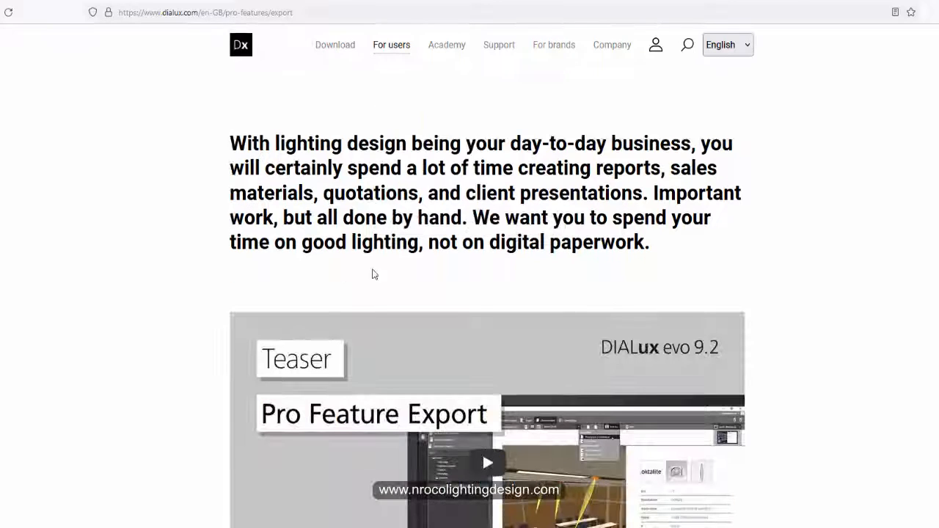
scroll("down", 3)
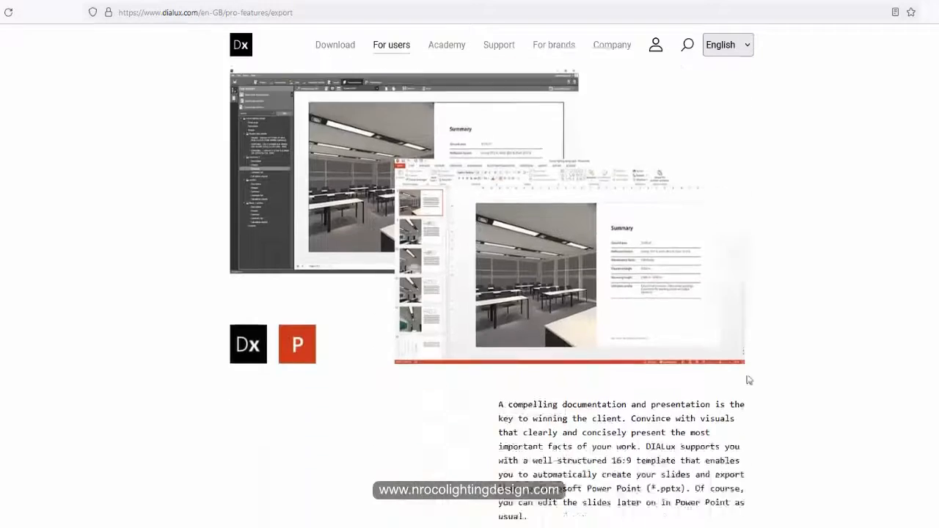
scroll("down", 3)
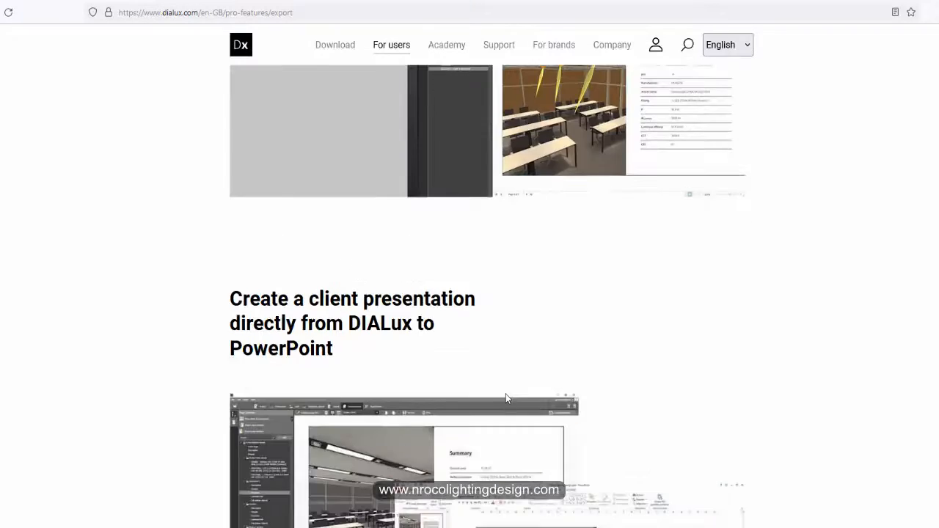
scroll("down", 3)
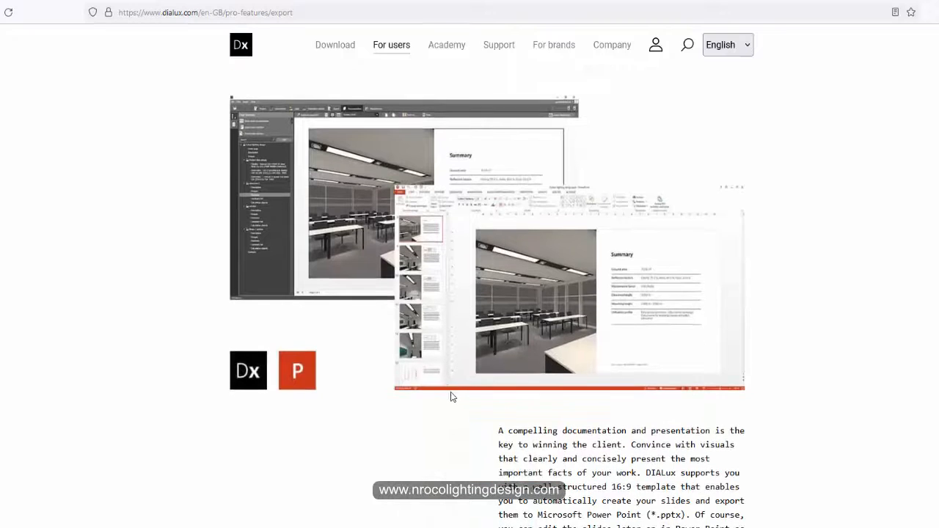
scroll("down", 3)
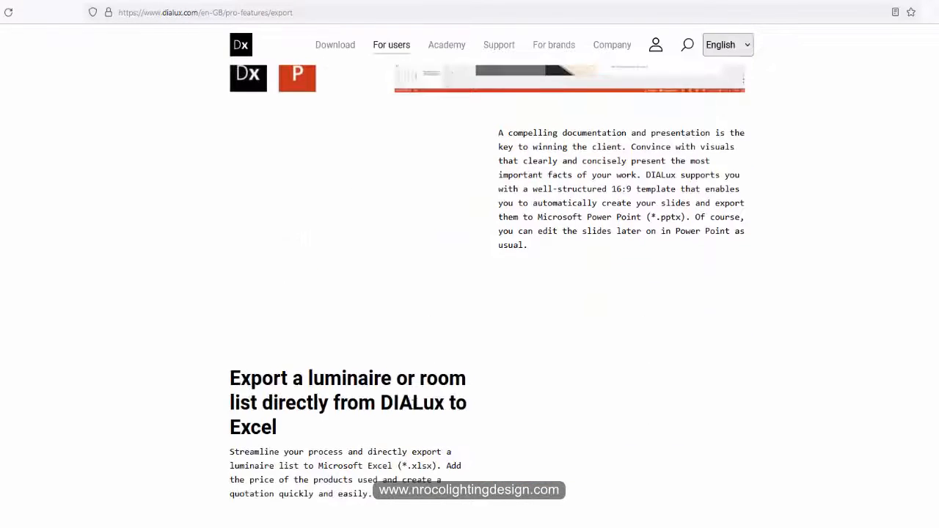
scroll("up", 3)
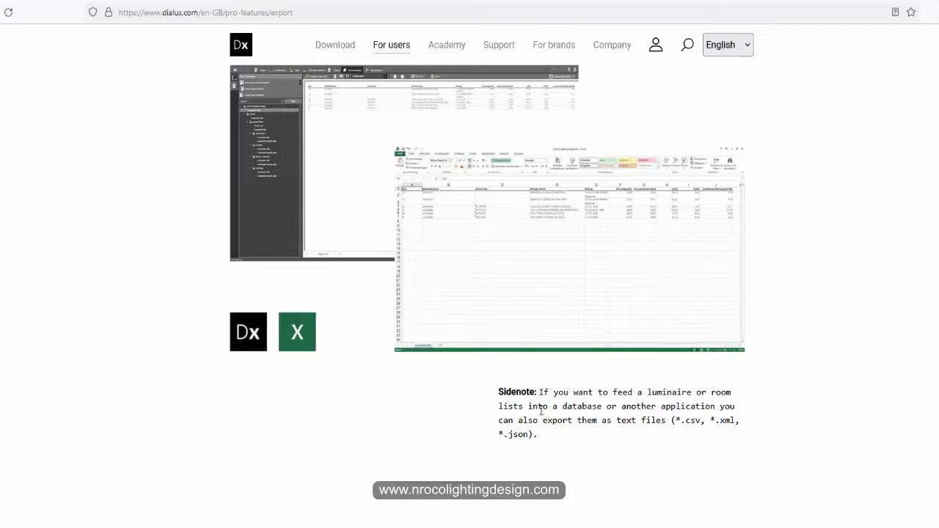
mouse_move(692, 397)
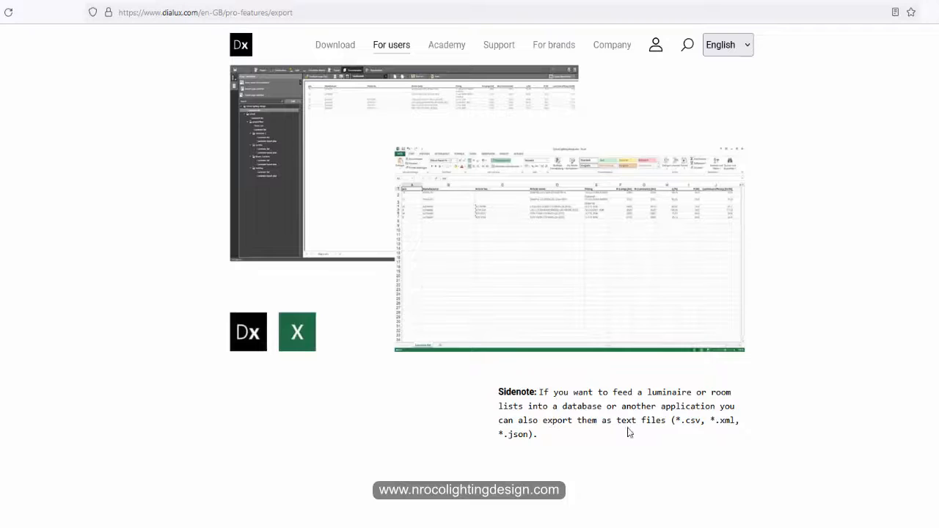
mouse_move(565, 438)
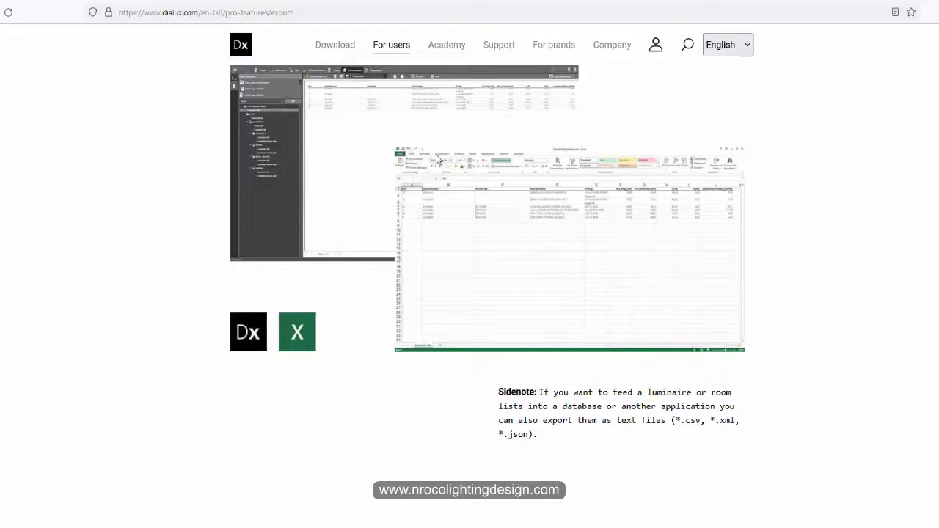
scroll("down", 3)
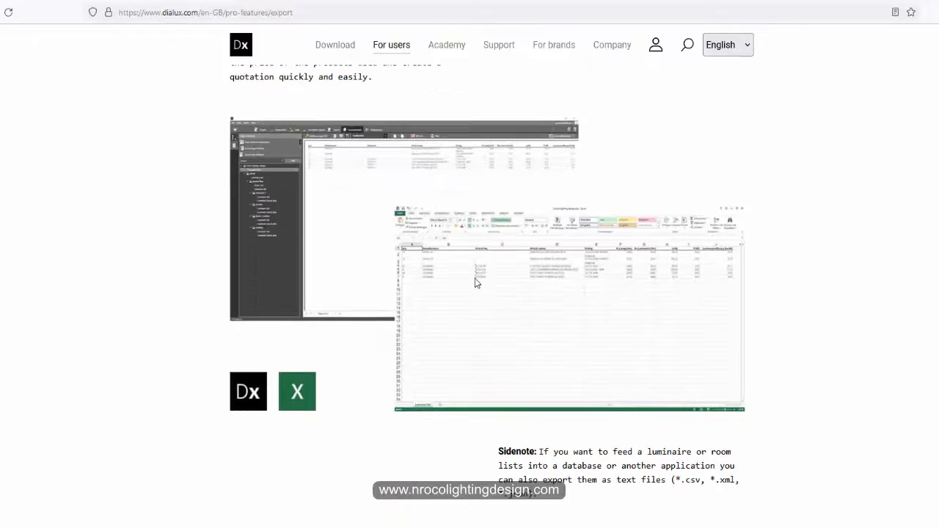
scroll("down", 3)
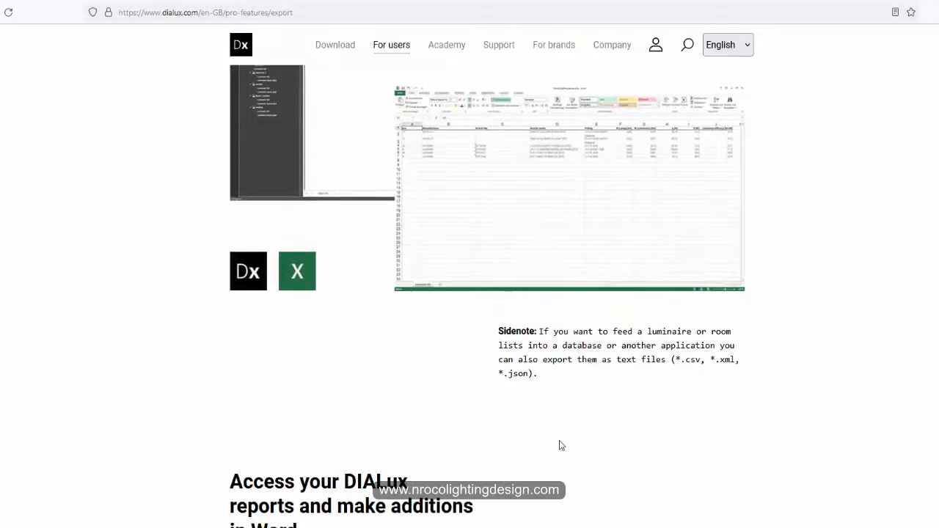
scroll("down", 3)
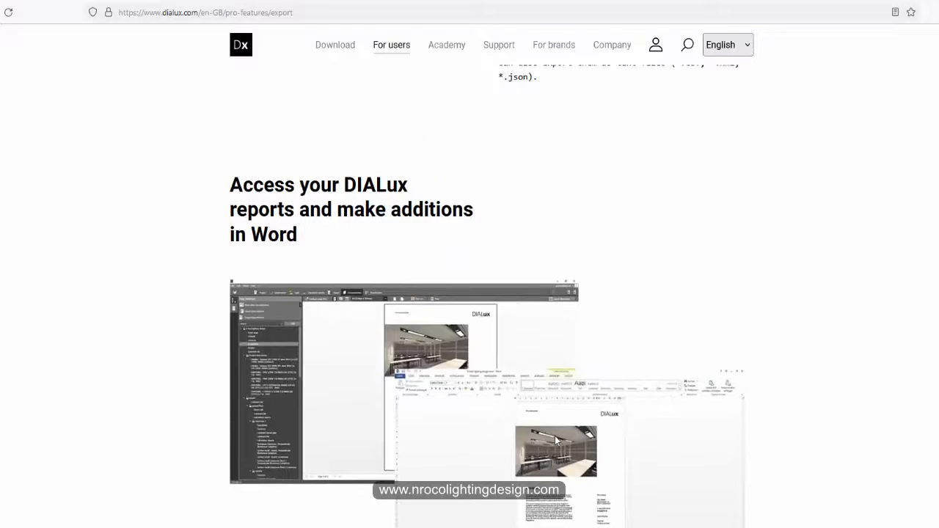
scroll("down", 3)
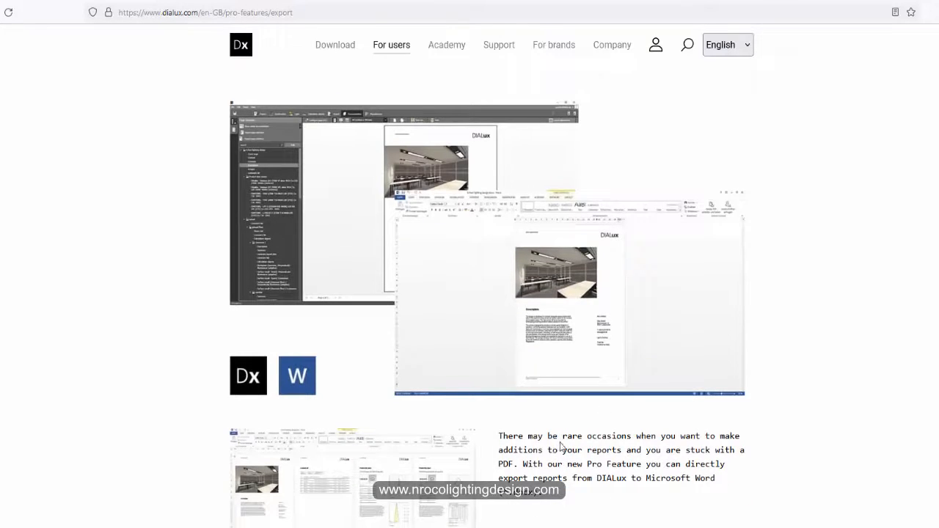
scroll("down", 3)
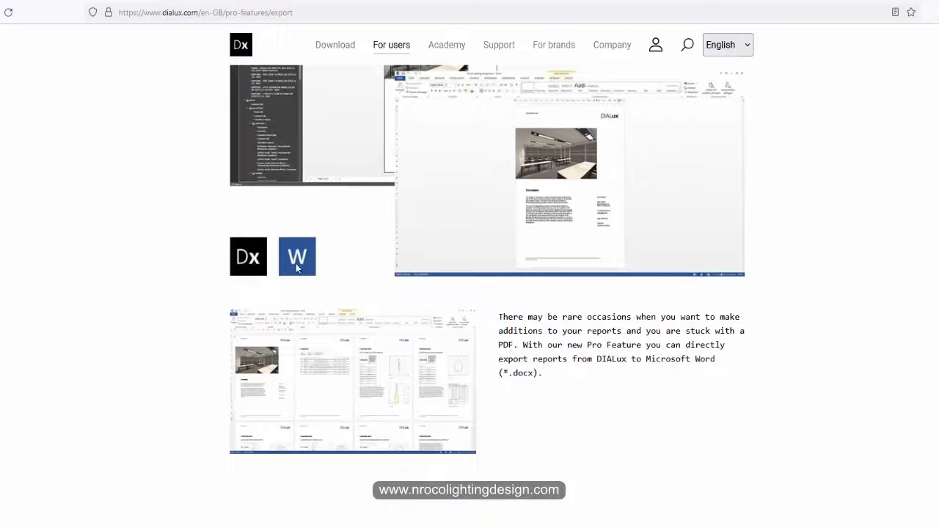
scroll("down", 3)
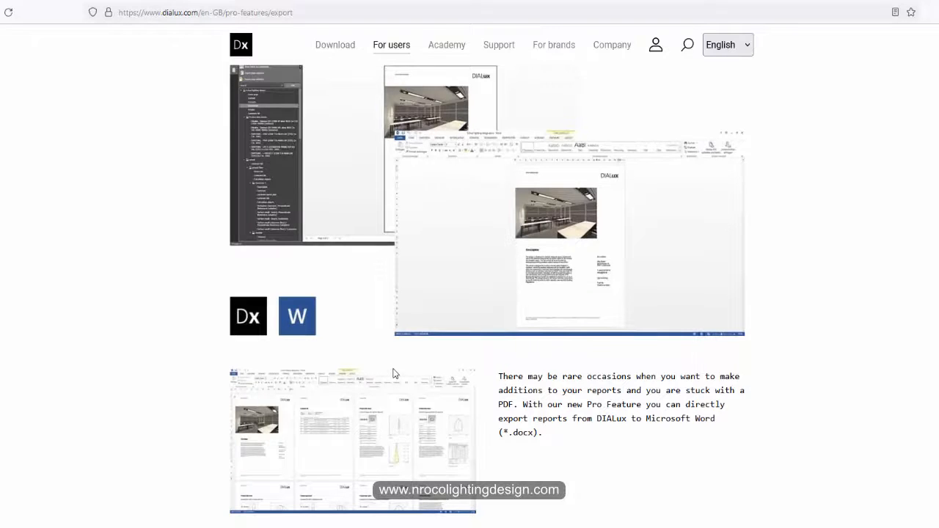
scroll("down", 3)
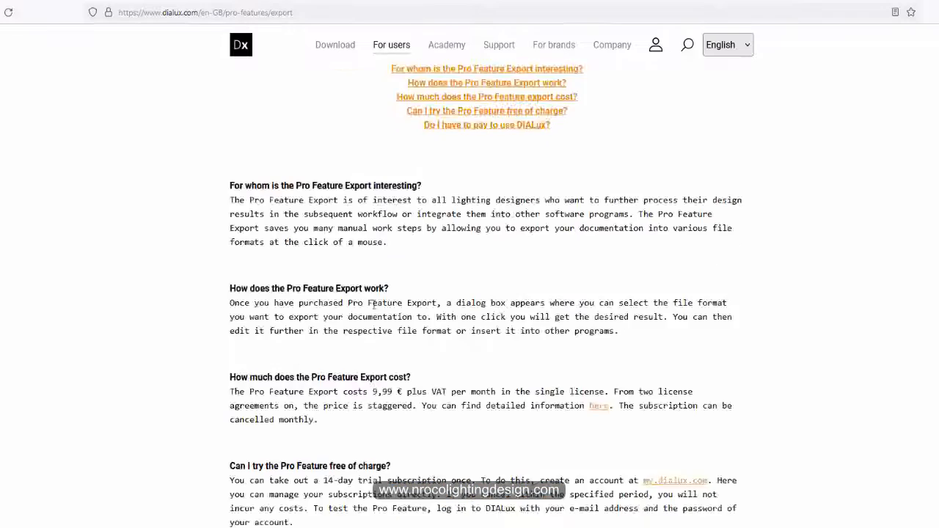
scroll("up", 3)
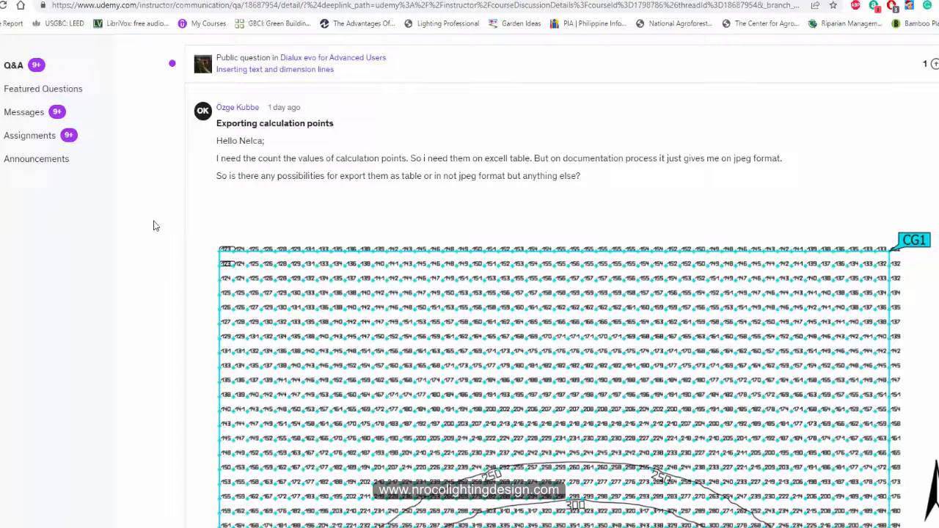
mouse_move(162, 224)
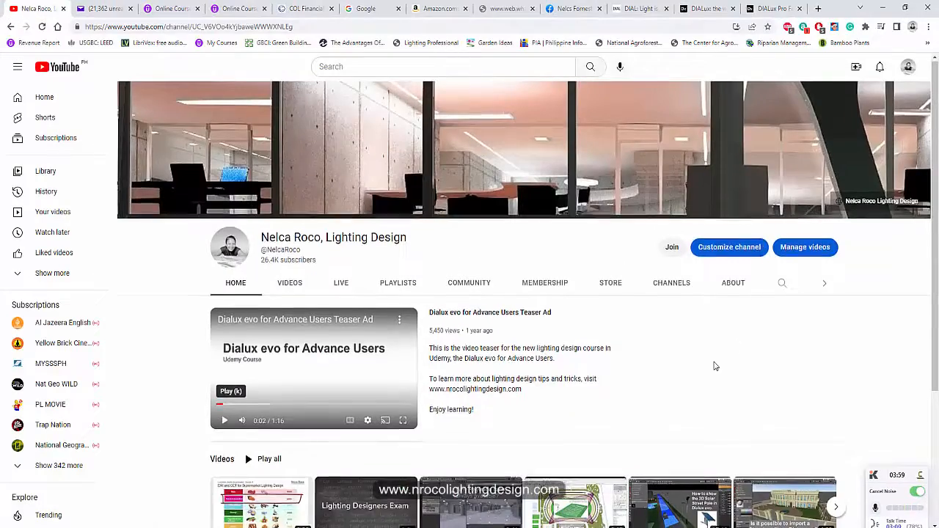
Step: Show the Videos tab of the Nelca Roco Lighting Design YouTube channel
left_click(290, 283)
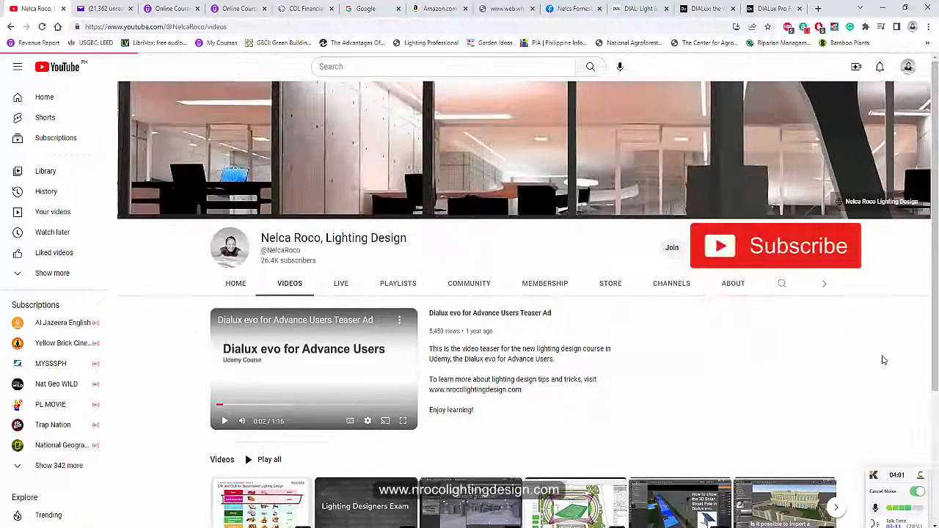